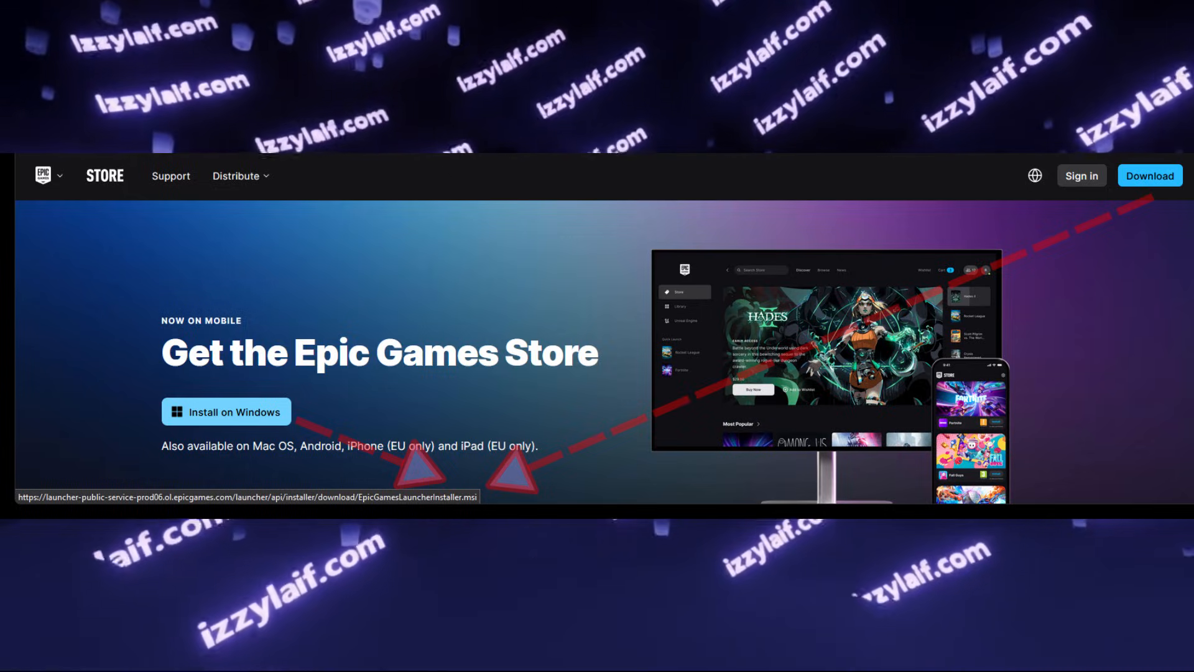
Step: Download EpicInstaller-17.2.0.msi to Downloads and run its install, which ends prematurely
{"action": "left_click", "coordinate": [225, 411]}
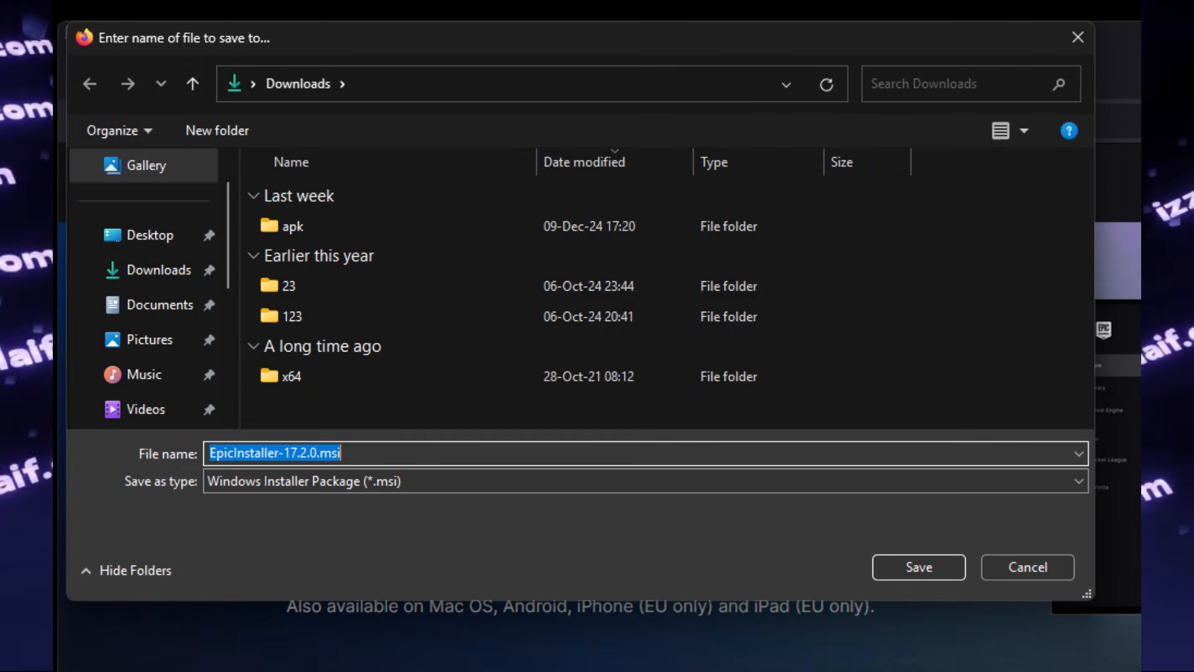
{"action": "left_click", "coordinate": [918, 567]}
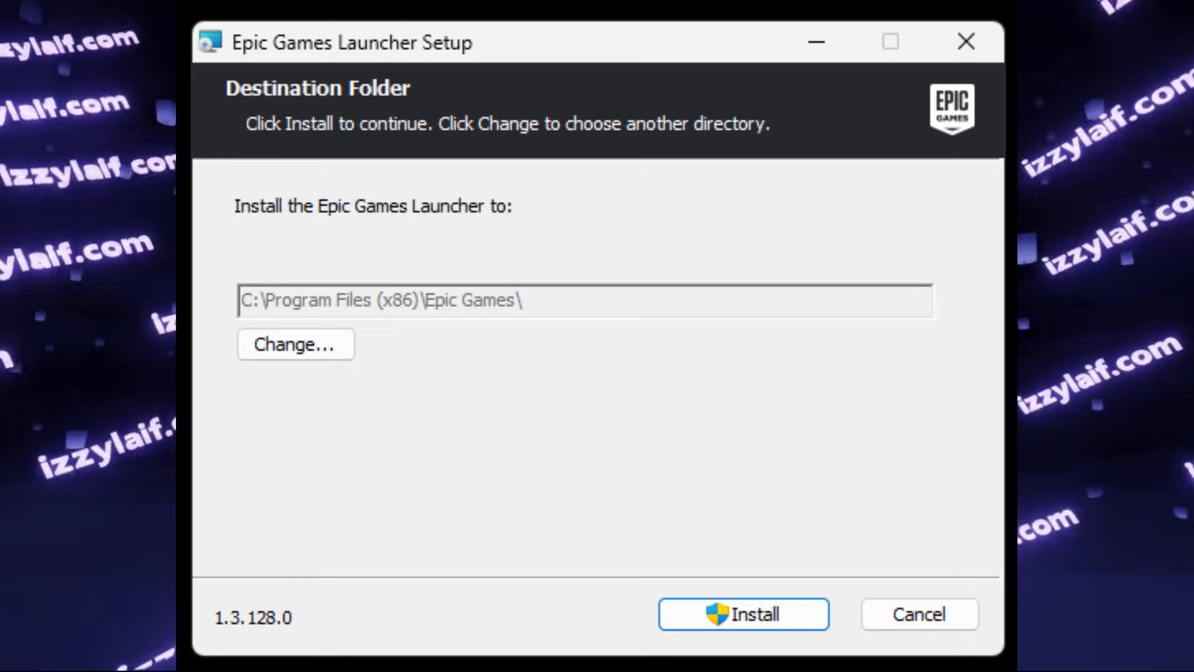
{"action": "left_click", "coordinate": [743, 614]}
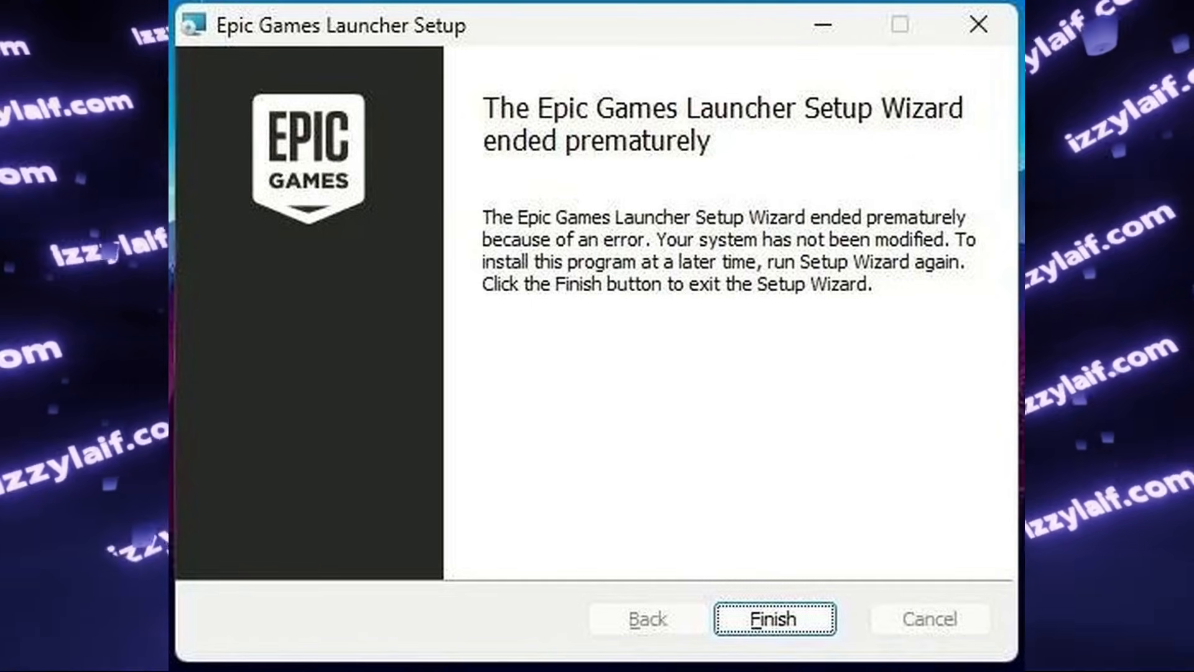
Step: Close the failed wizard and open the power button and shutdown settings
{"action": "left_click", "coordinate": [773, 618]}
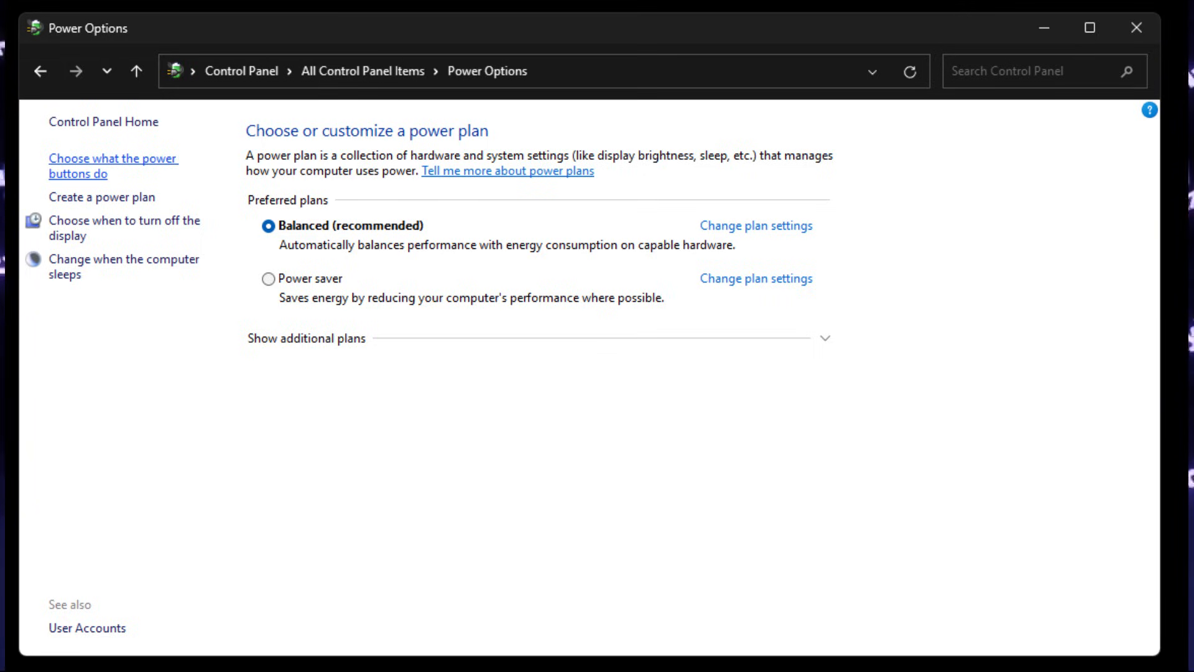
{"action": "left_click", "coordinate": [113, 166]}
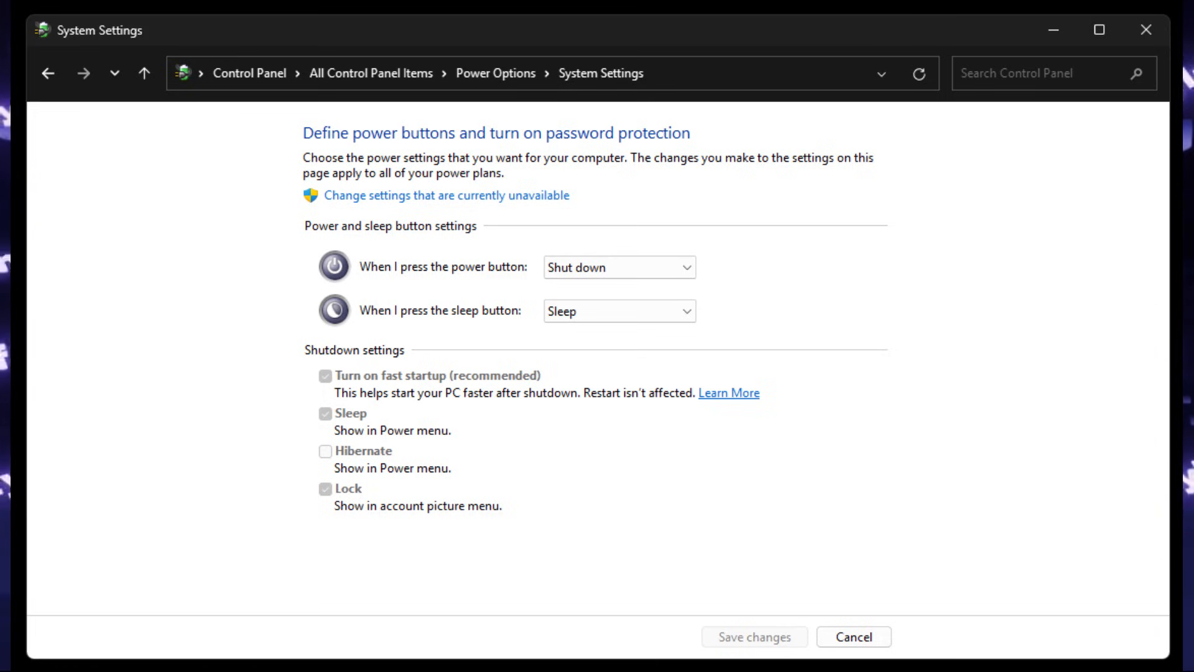
Step: Unlock the greyed-out shutdown settings so fast startup can be changed
{"action": "left_click", "coordinate": [447, 195]}
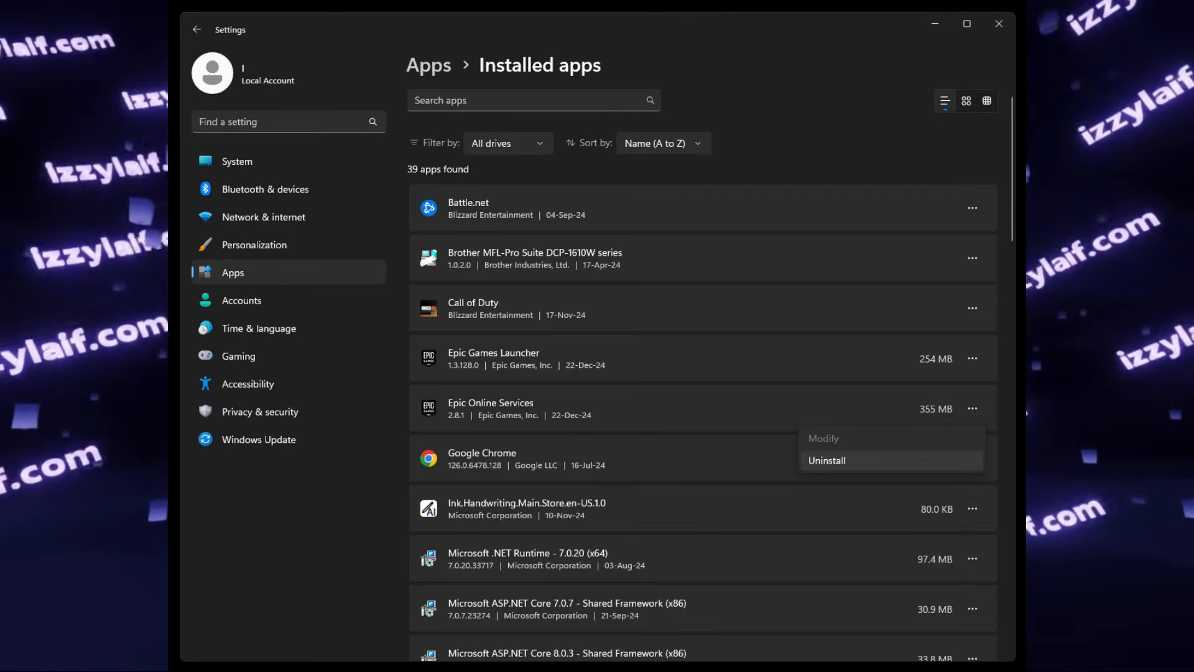
Step: Start uninstalling Epic Online Services from the Installed apps list
{"action": "left_click", "coordinate": [827, 460]}
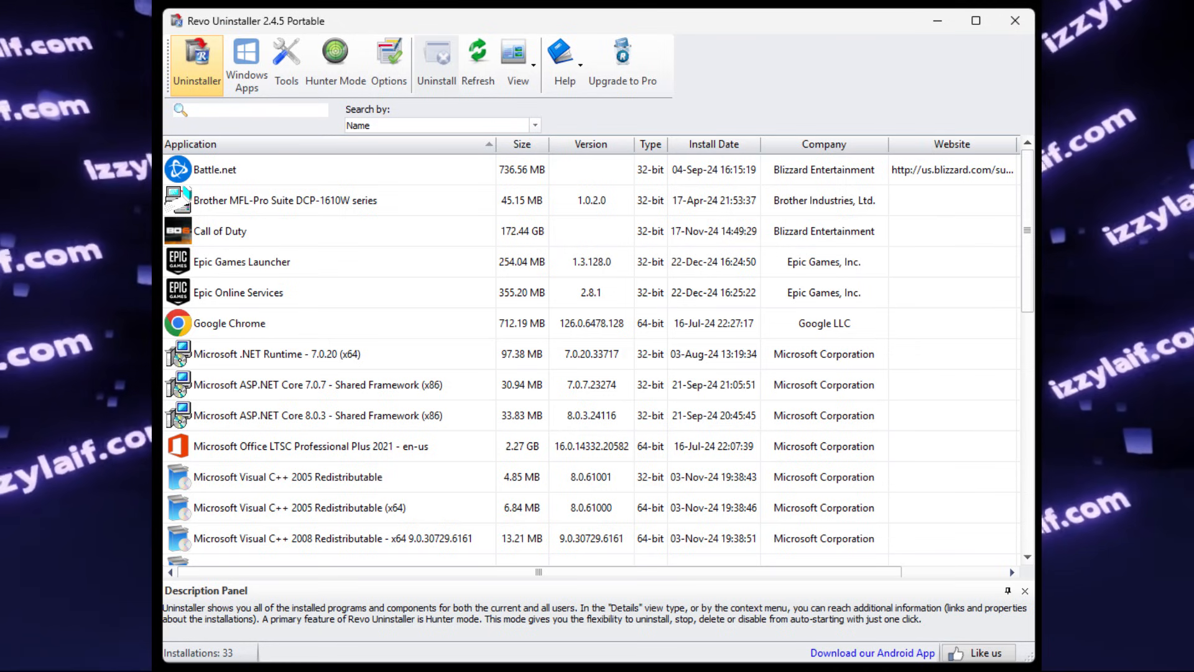
Step: Uninstall Epic Online Services via its right-click menu in Revo Uninstaller
{"action": "right_click", "coordinate": [242, 261]}
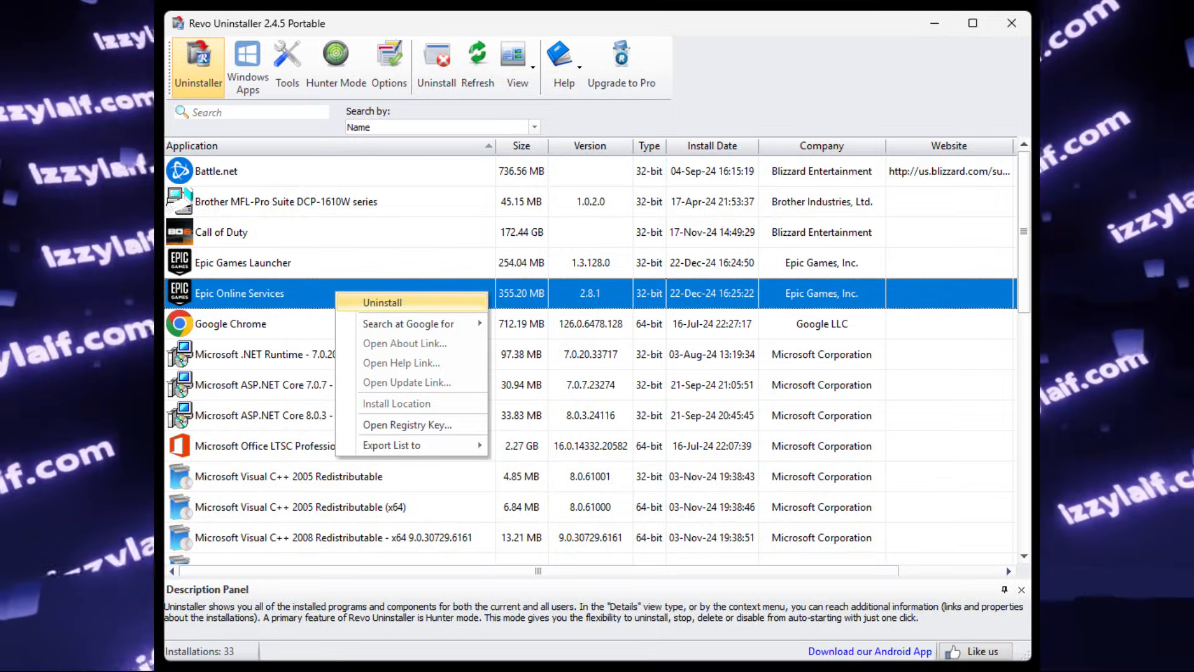
{"action": "left_click", "coordinate": [383, 301]}
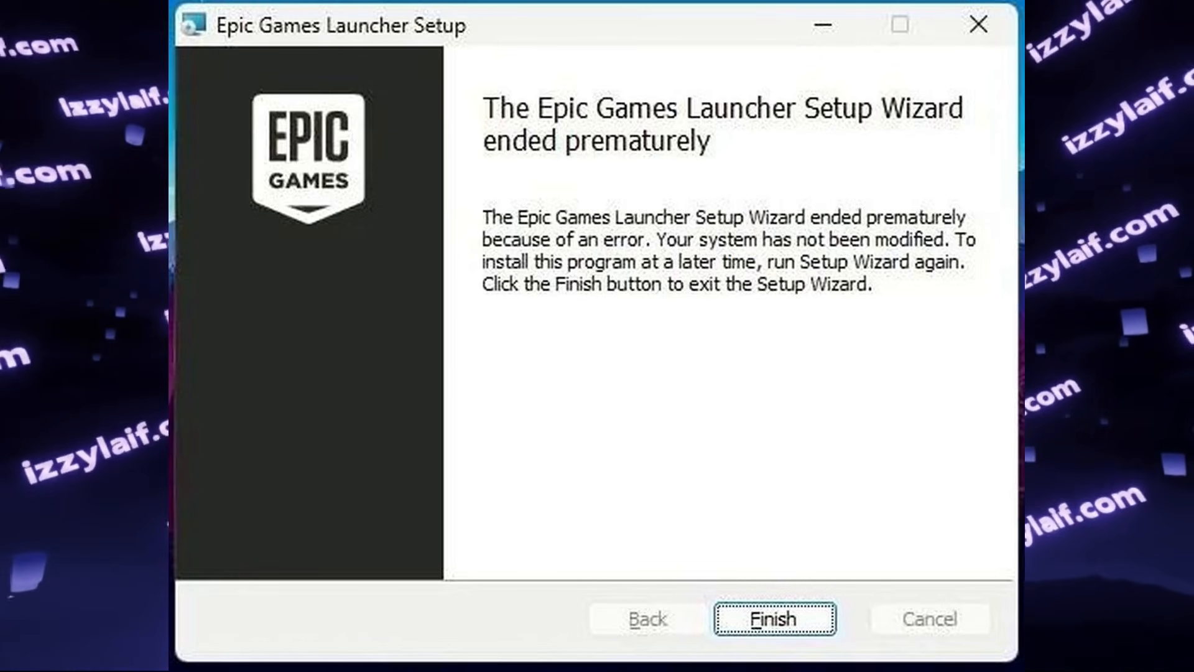
Step: Close the failed Epic Games Launcher Setup wizard with Finish
{"action": "left_click", "coordinate": [771, 618]}
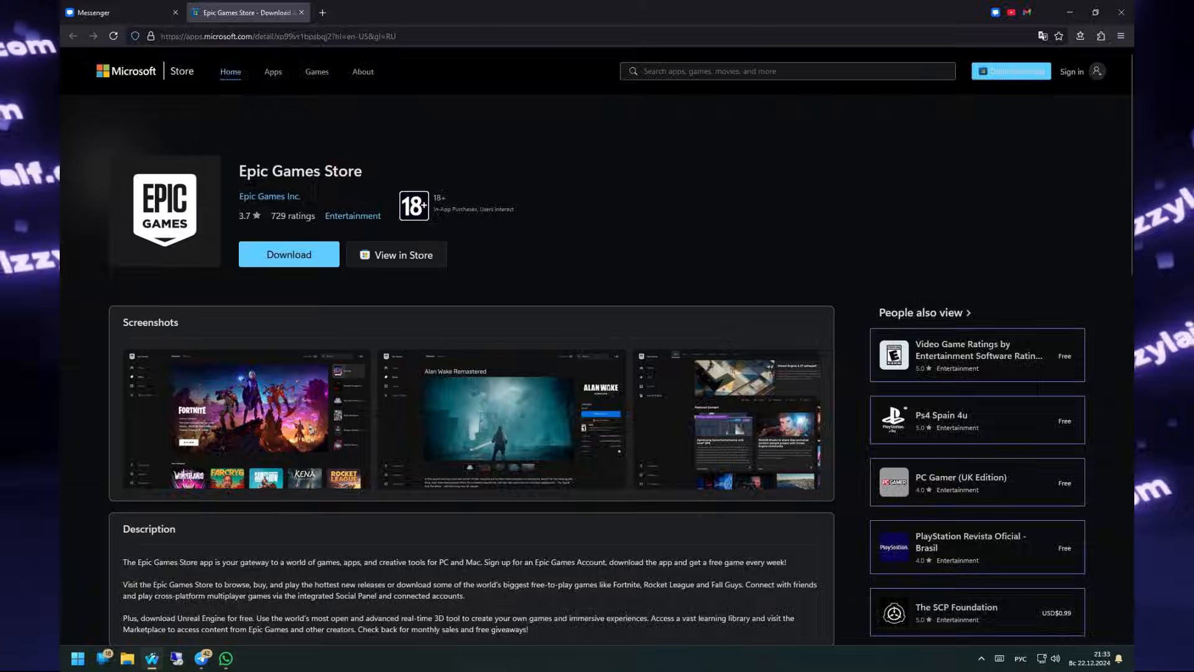
Step: Download the Epic Games Store app from the Microsoft Store web page
{"action": "left_click", "coordinate": [288, 254]}
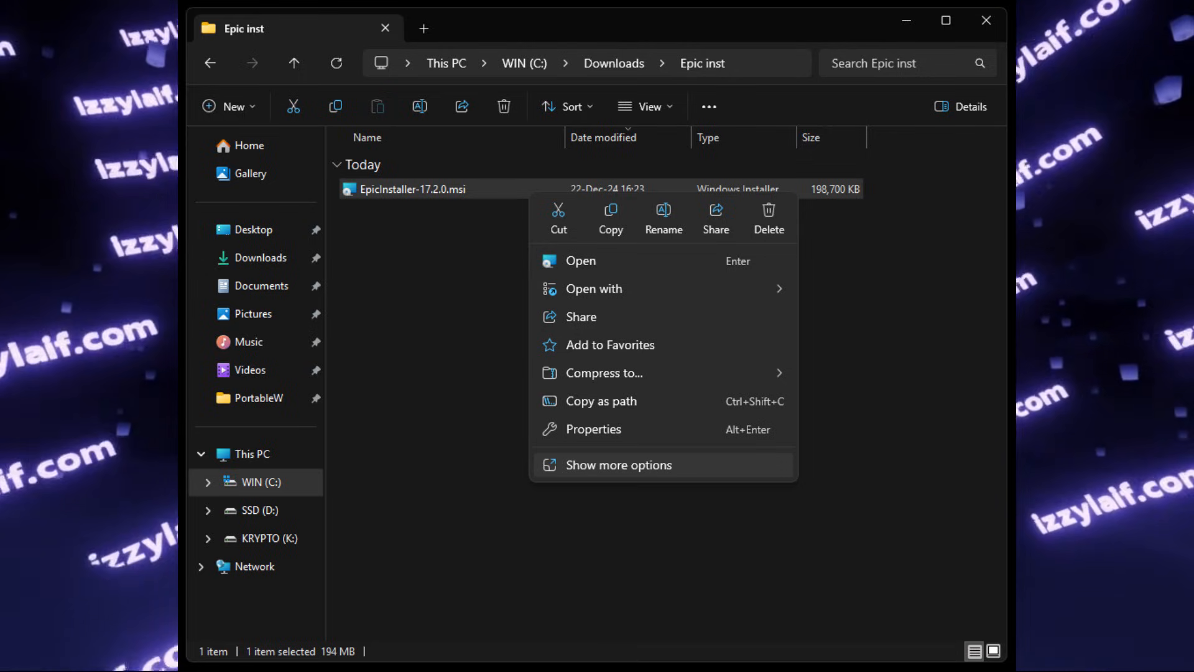
Step: Show more options for EpicInstaller-17.2.0.msi in File Explorer
{"action": "left_click", "coordinate": [620, 465]}
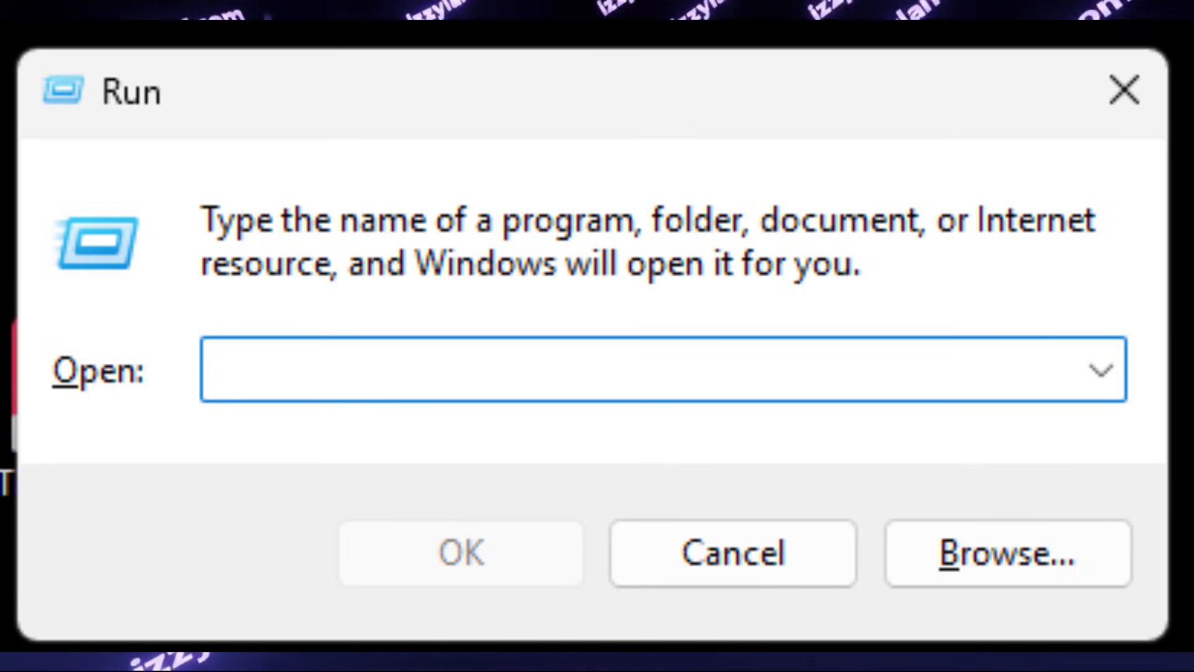
Step: Browse to EpicInstaller-17.2.0.msi in the Epic inst folder and run it
{"action": "left_click", "coordinate": [1005, 553]}
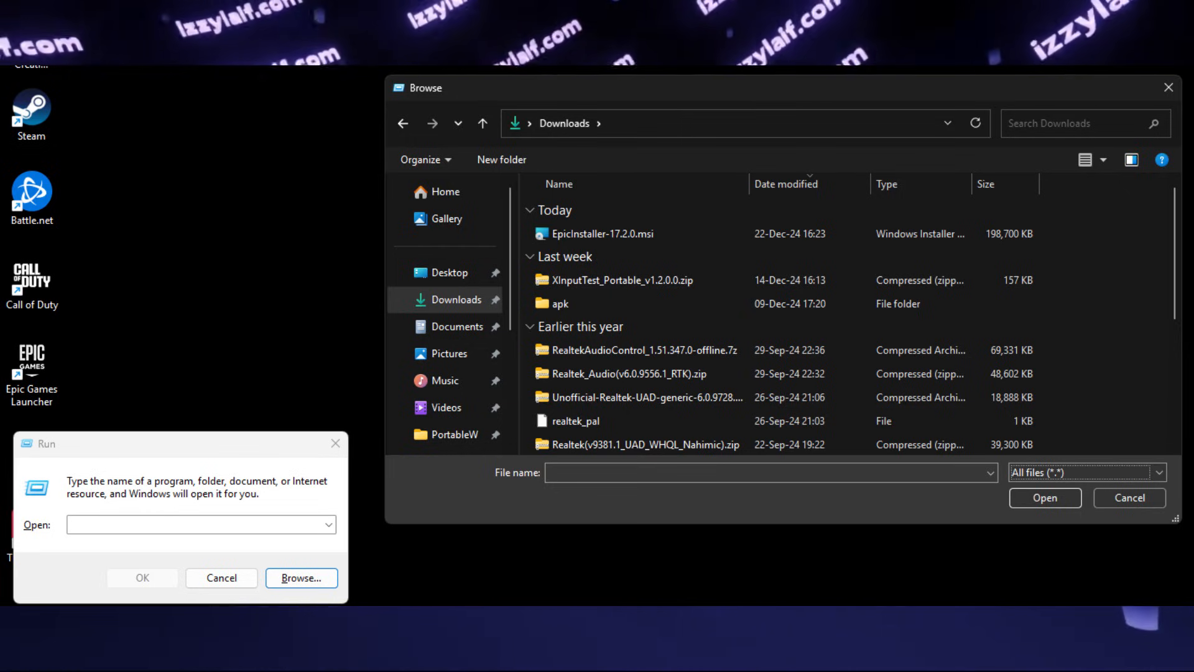
{"action": "left_click", "coordinate": [608, 234]}
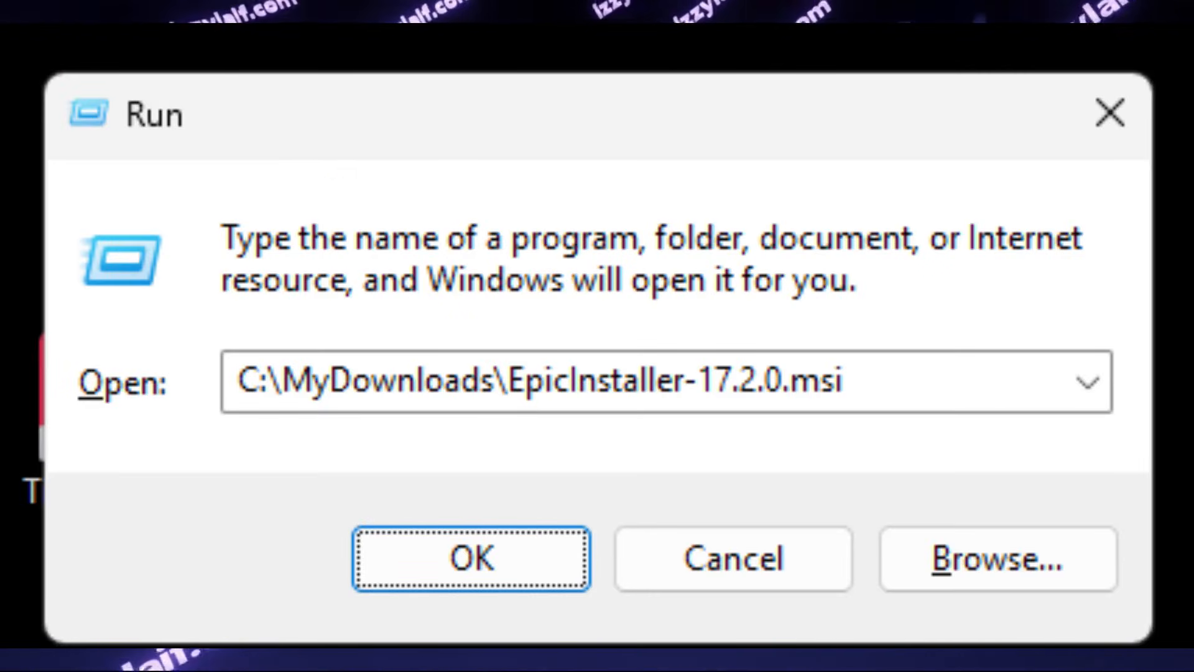
{"action": "left_click", "coordinate": [995, 559]}
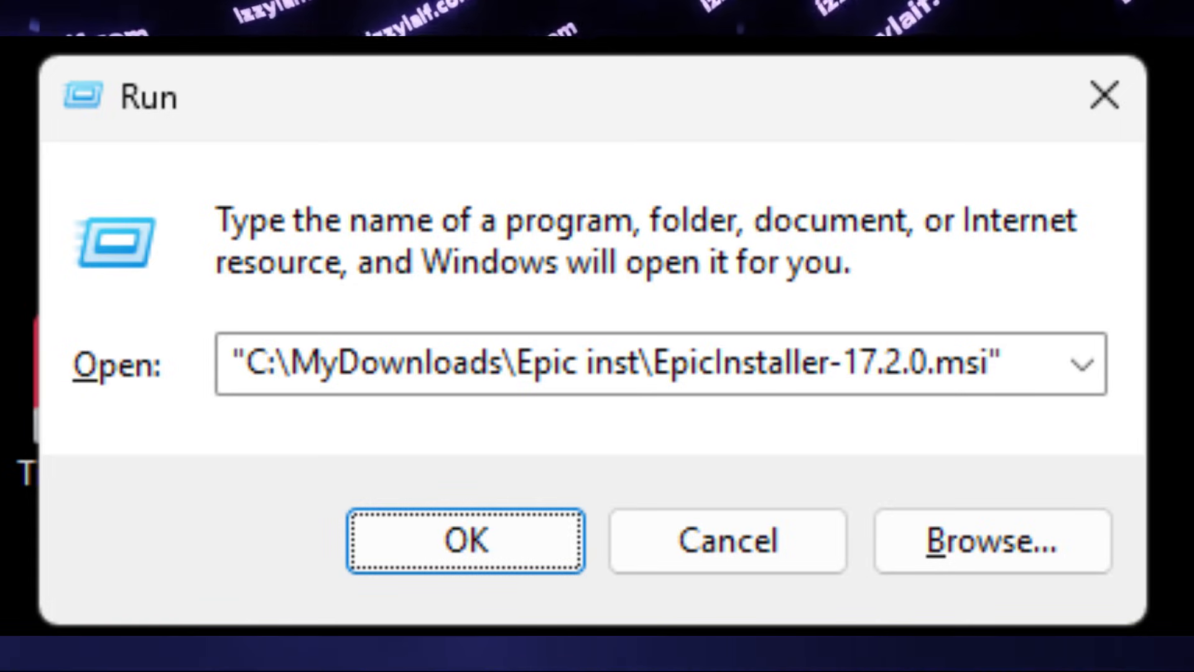
{"action": "left_click", "coordinate": [465, 541]}
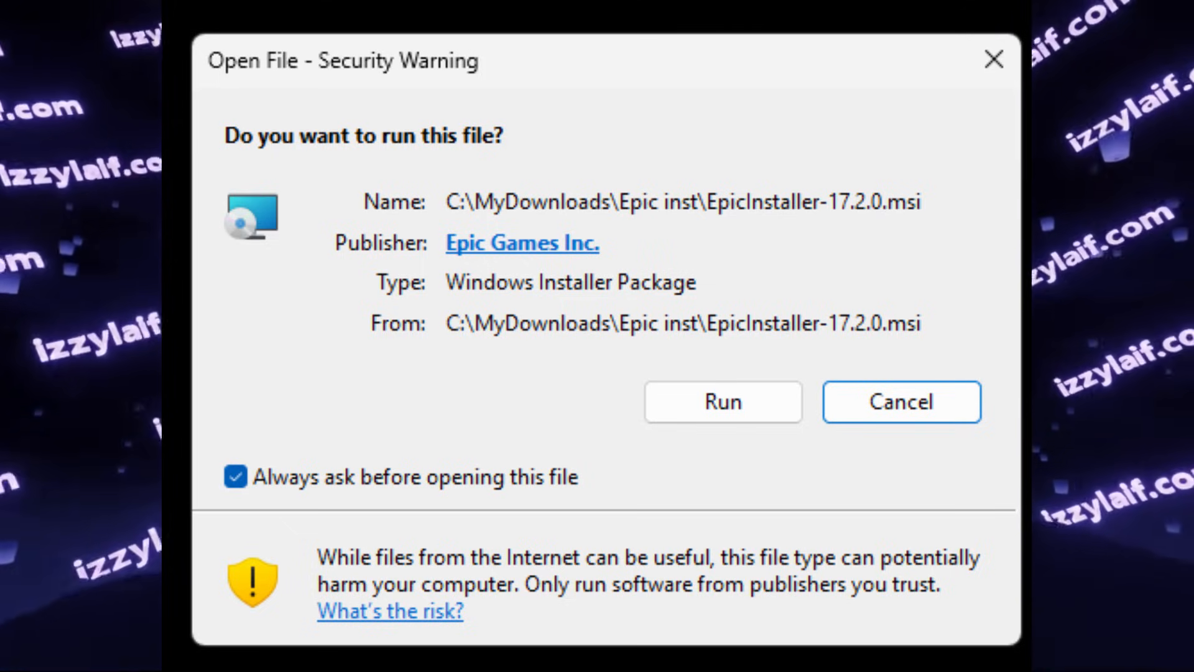
Step: Allow EpicInstaller-17.2.0.msi to run in the security warning
{"action": "left_click", "coordinate": [900, 401]}
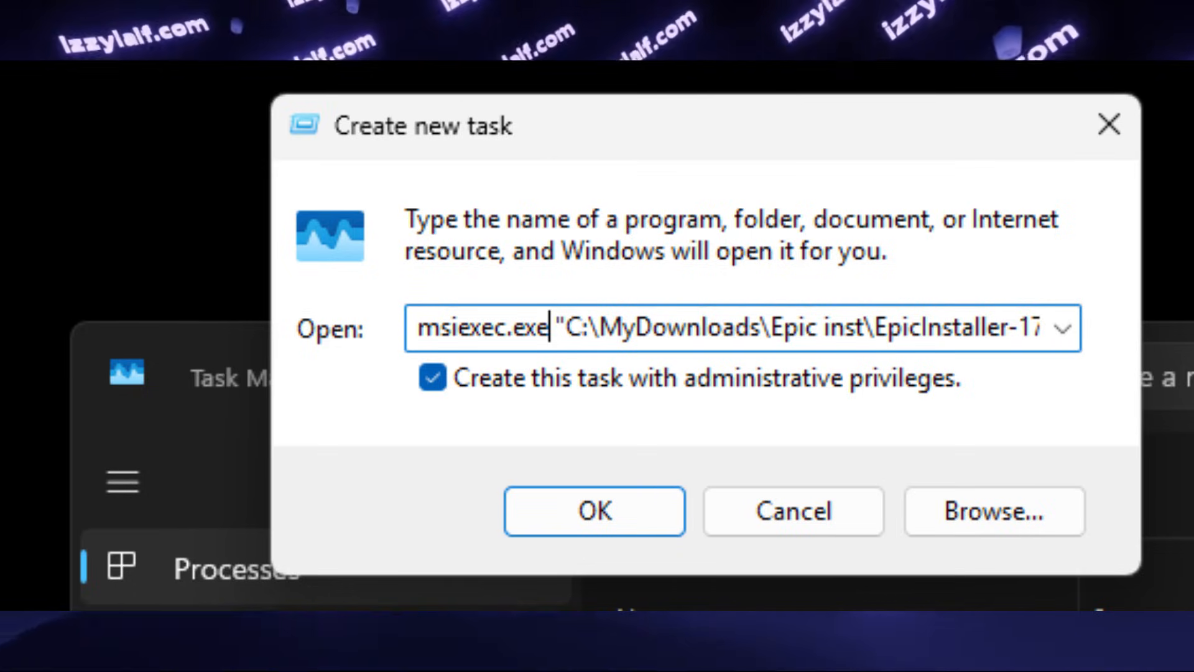
Step: Run the quoted Epic installer .msi path as a new task with administrative privileges
{"action": "left_click", "coordinate": [594, 510]}
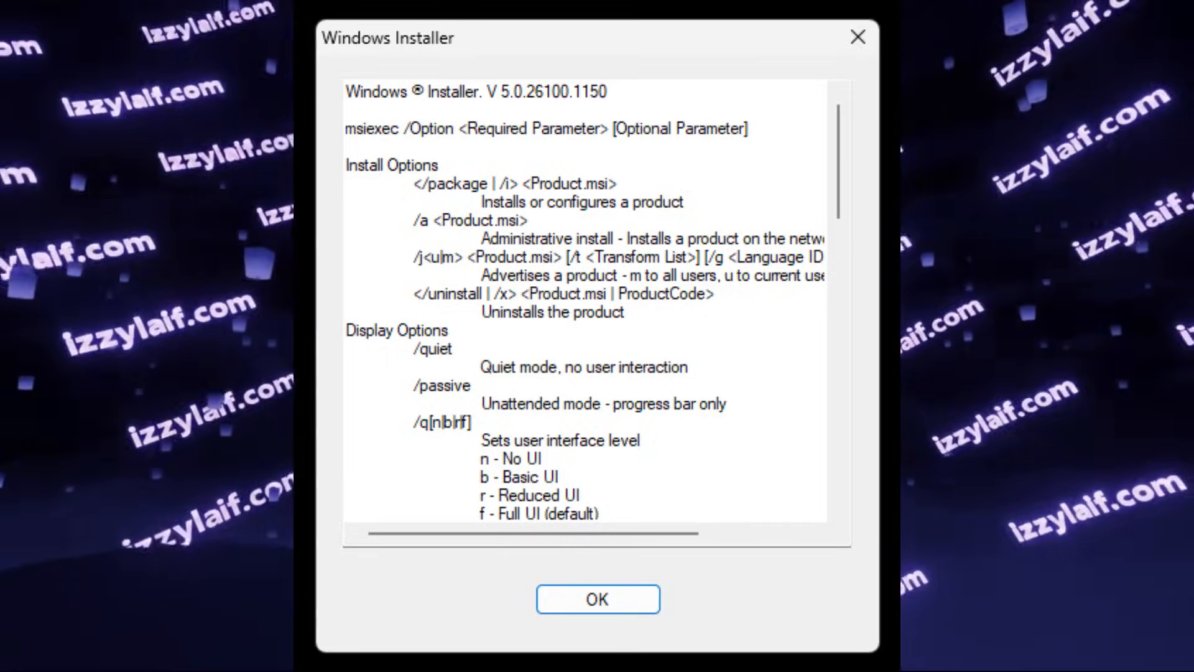
{"action": "left_click", "coordinate": [597, 598]}
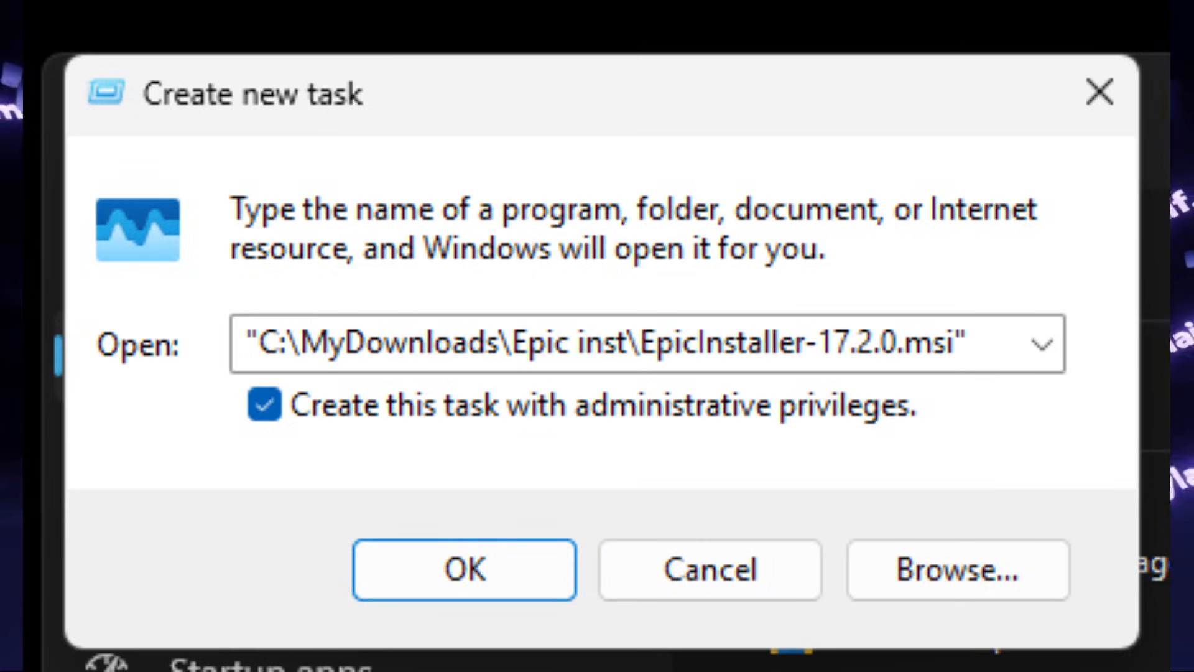
{"action": "left_click", "coordinate": [464, 569]}
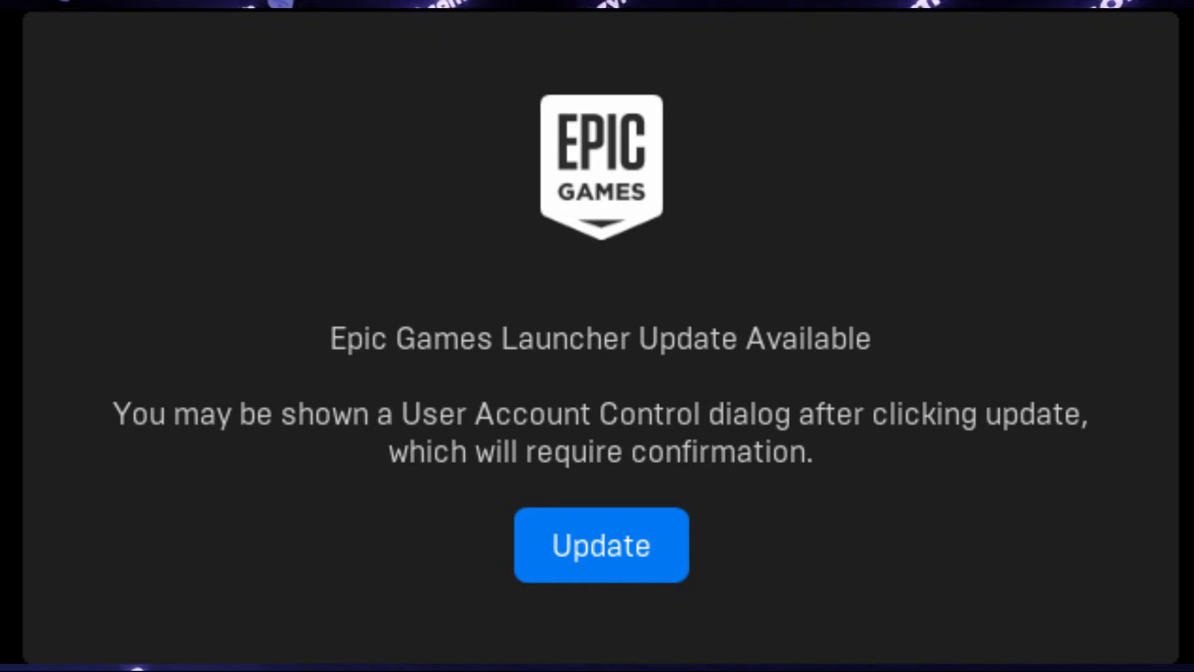
Step: Accept the Epic Games Launcher update, which ends with the setup wizard failing again
{"action": "left_click", "coordinate": [601, 546]}
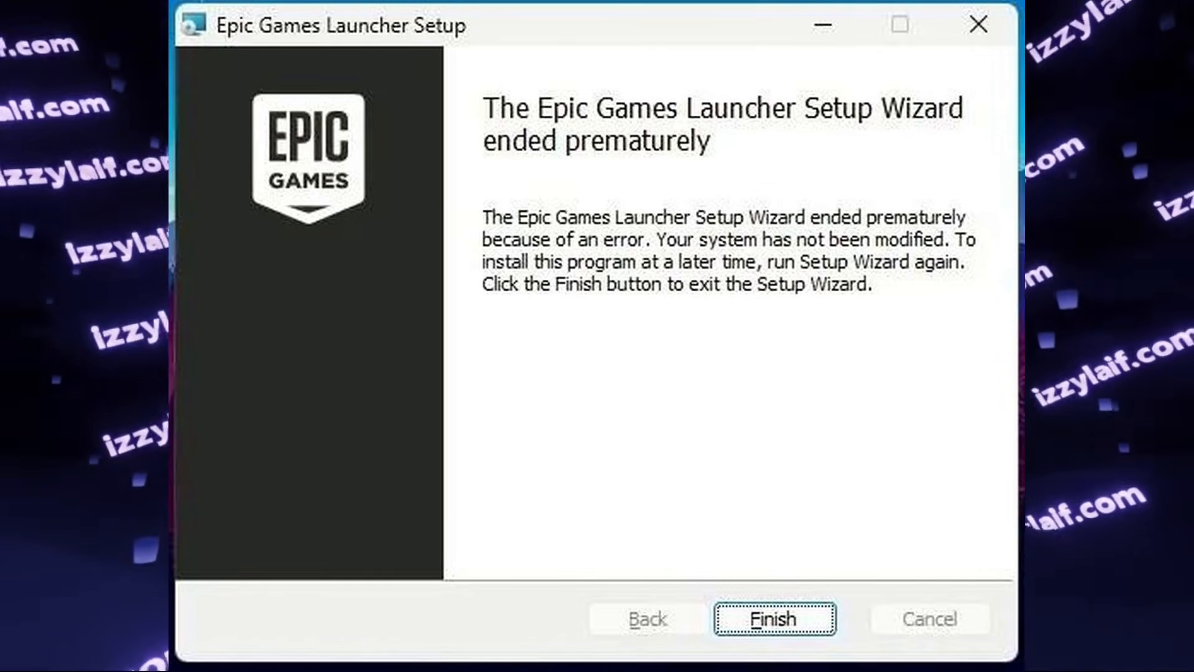
Step: Finish the failed setup wizard and switch on USB tethering in the phone's Hotspot & tethering settings
{"action": "left_click", "coordinate": [773, 619]}
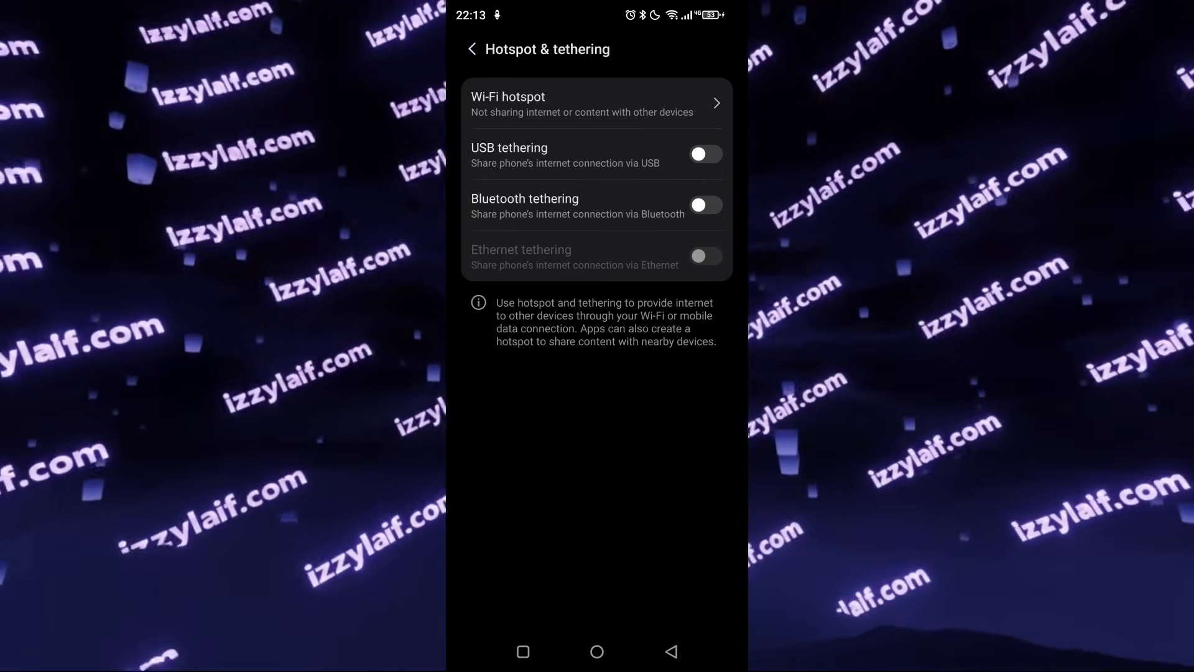
{"action": "left_click", "coordinate": [704, 154]}
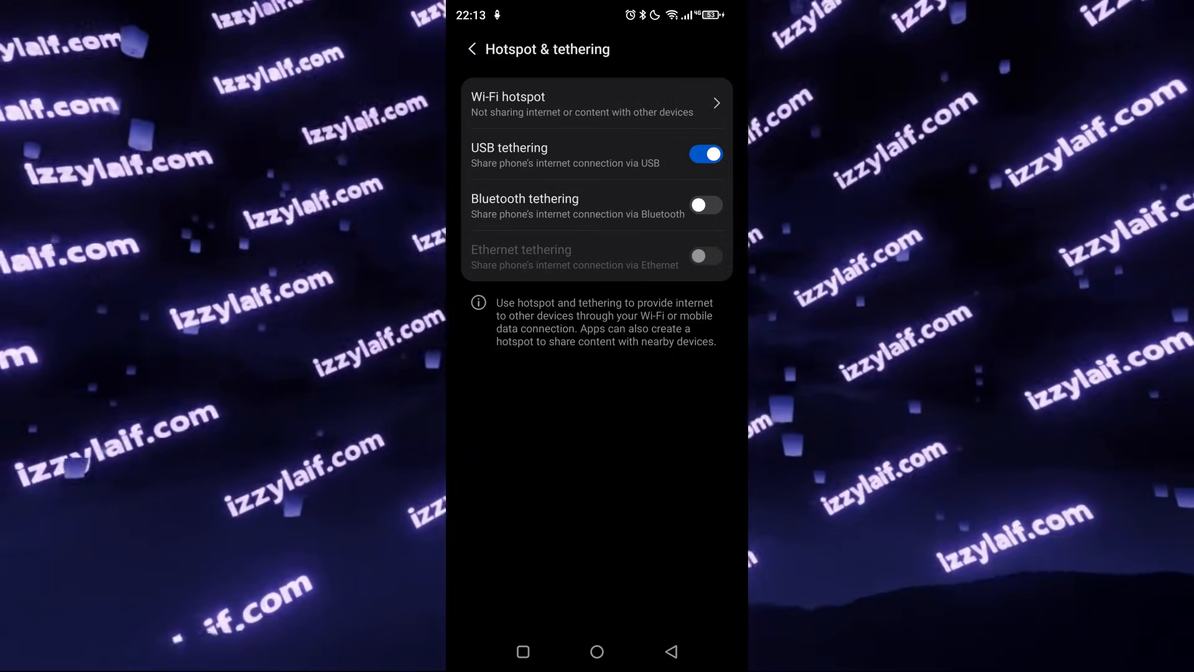